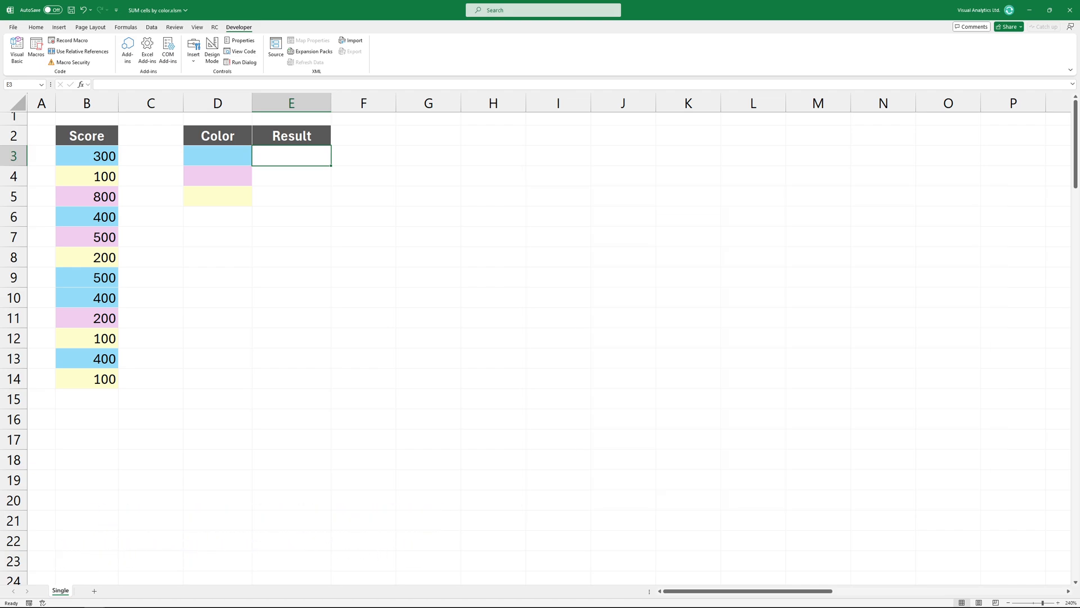
Begin the formula =SUMBYCOLOR( in the first Result cell E3
type("=SUMBYCOLOR(")
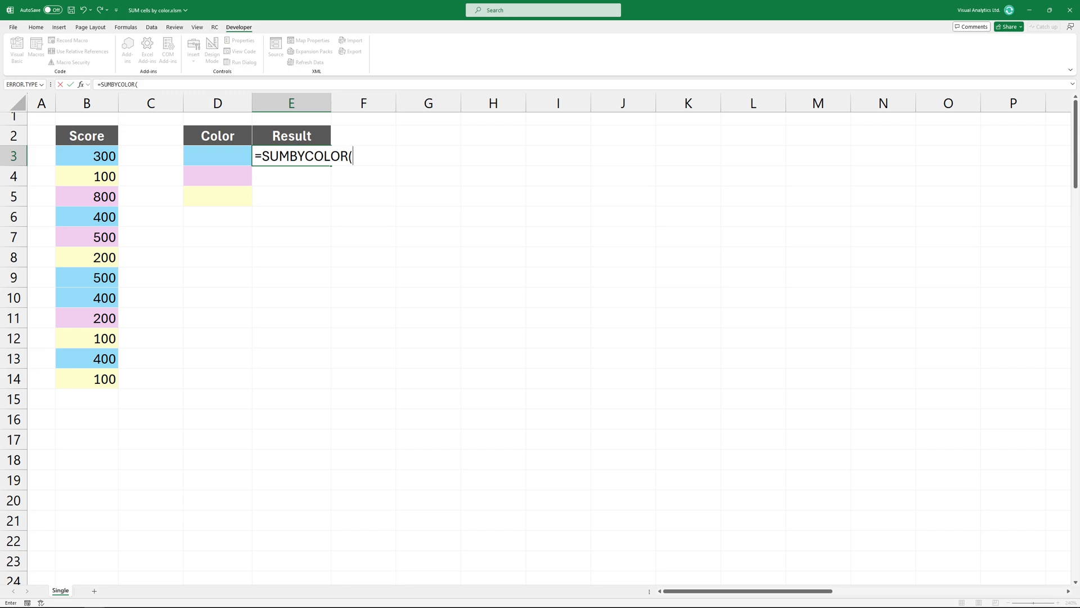
Finish E3 as =SUMBYCOLOR(D3,B3:B14), summing blue Score cells to 2000
left_click(217, 155)
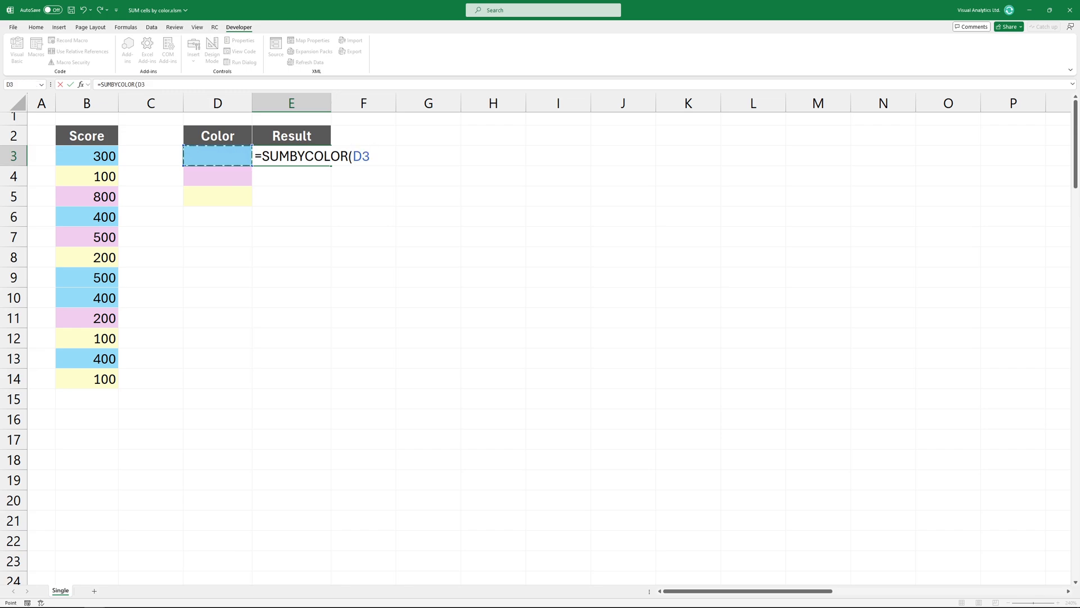
type(",")
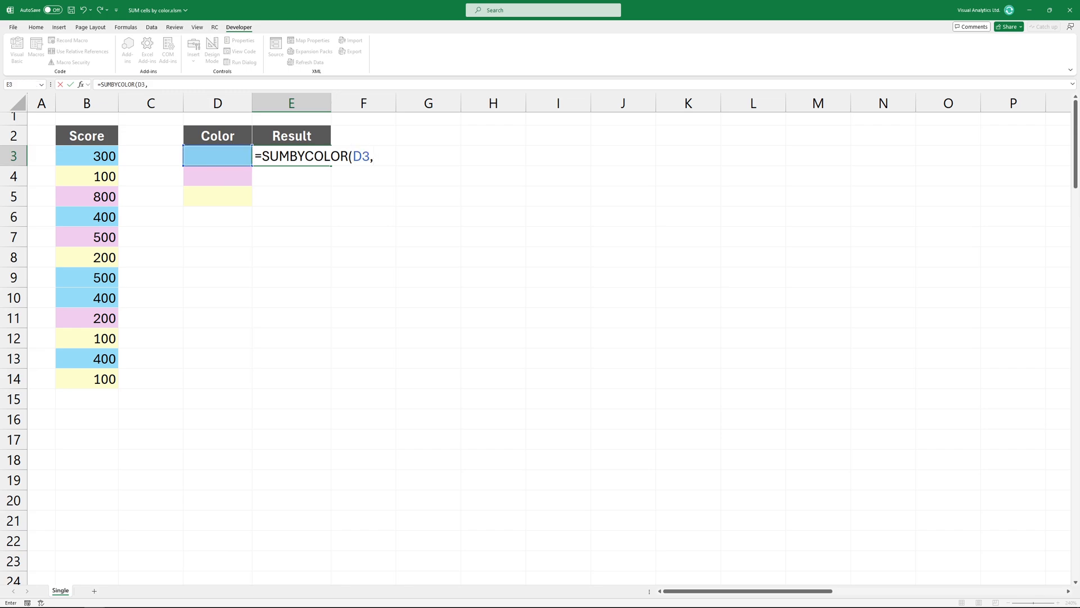
left_click_drag(87, 155, 86, 358)
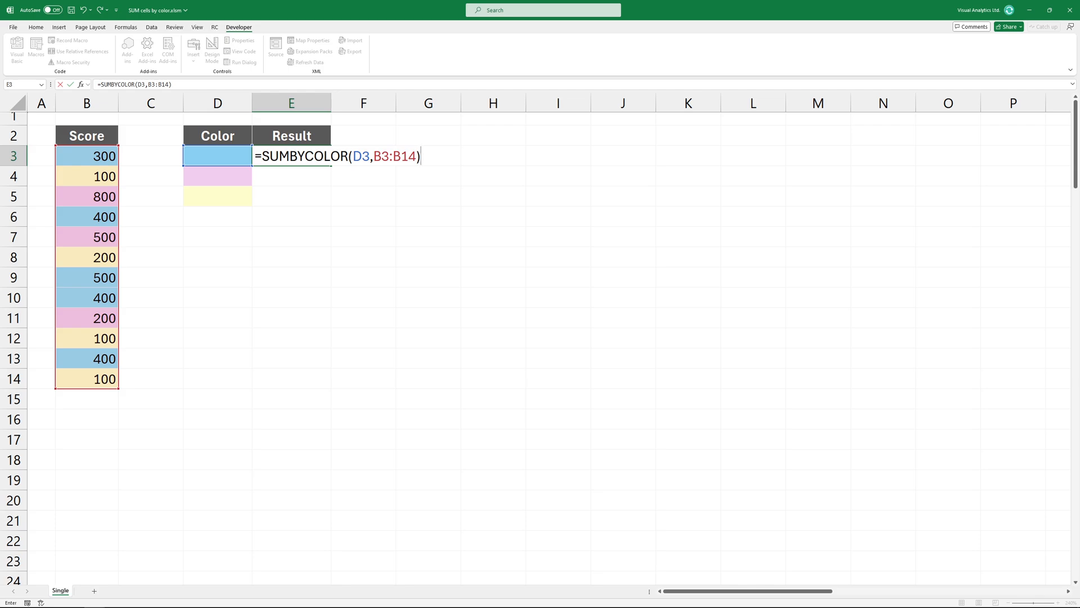
key("enter")
type("=SUMBYCOLOR(D4,B3:B14)")
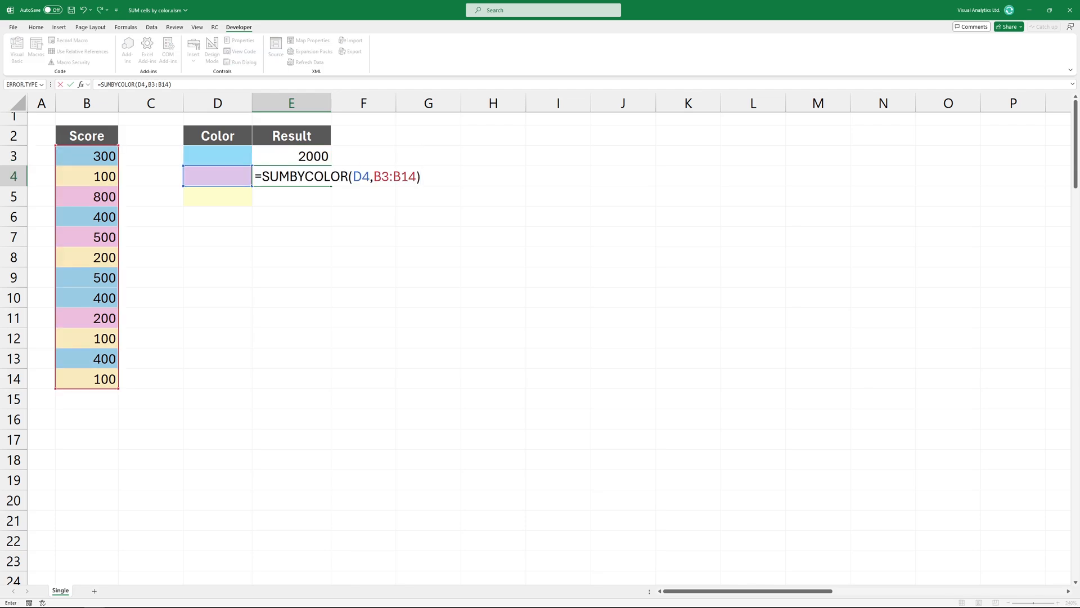
Enter =SUMBYCOLOR(D4,B3:B14) in E4, giving the pink total 1500
key("Enter")
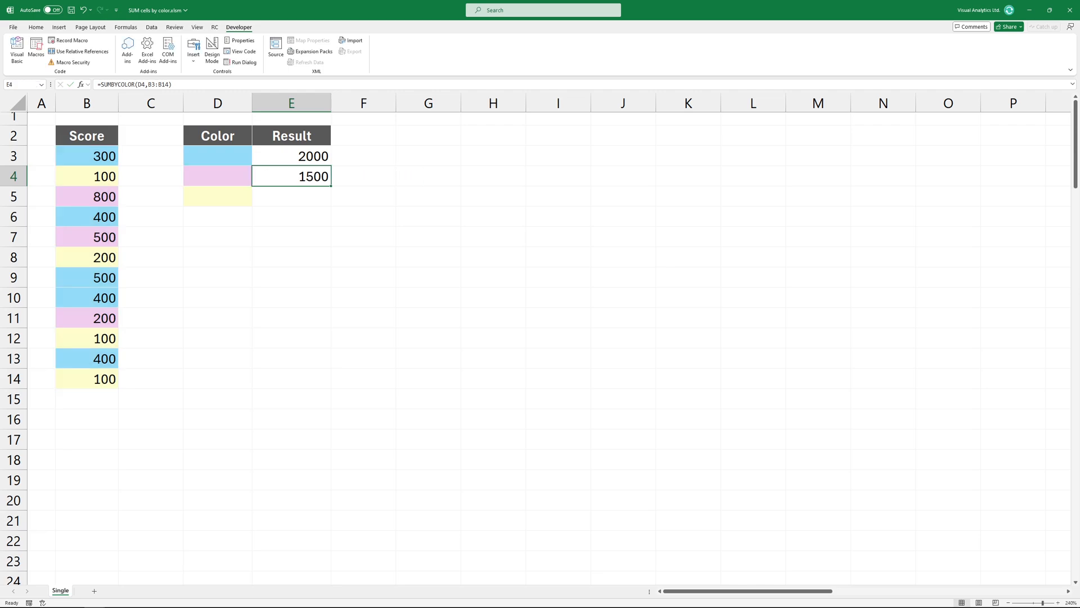